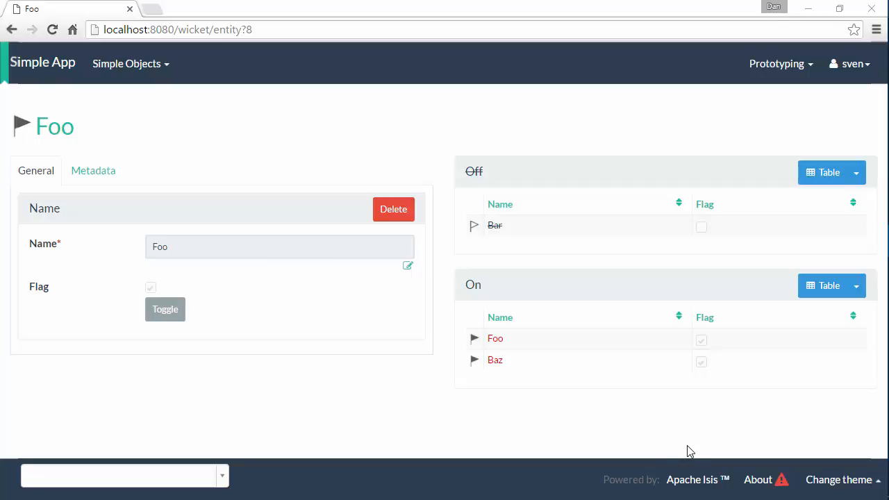
mouse_move(176, 407)
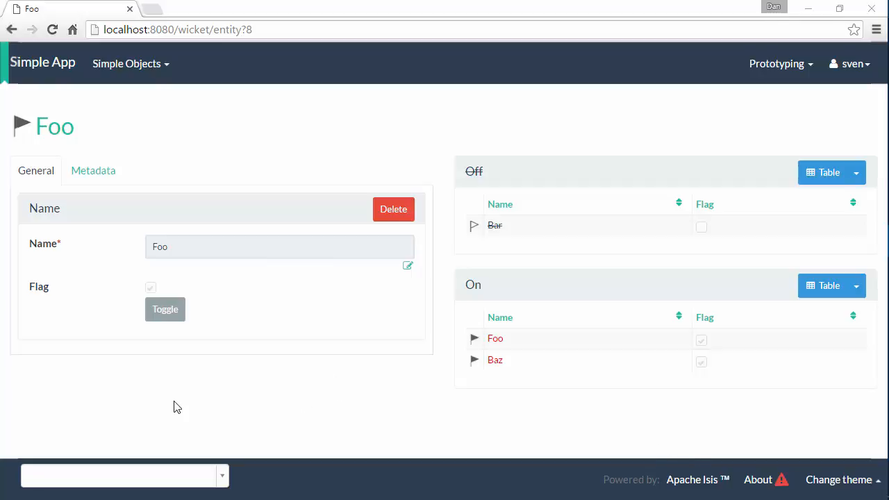
Turn Foo's flag off with the Toggle button on its object page.
click(165, 309)
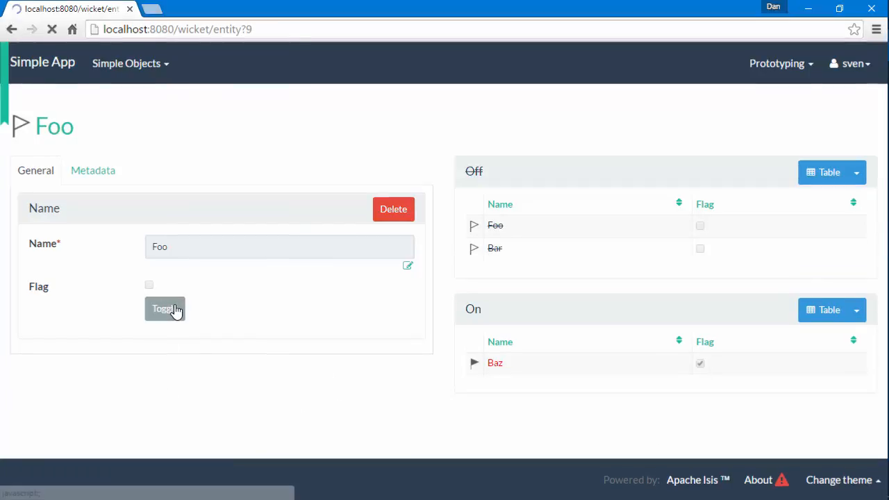
click(164, 309)
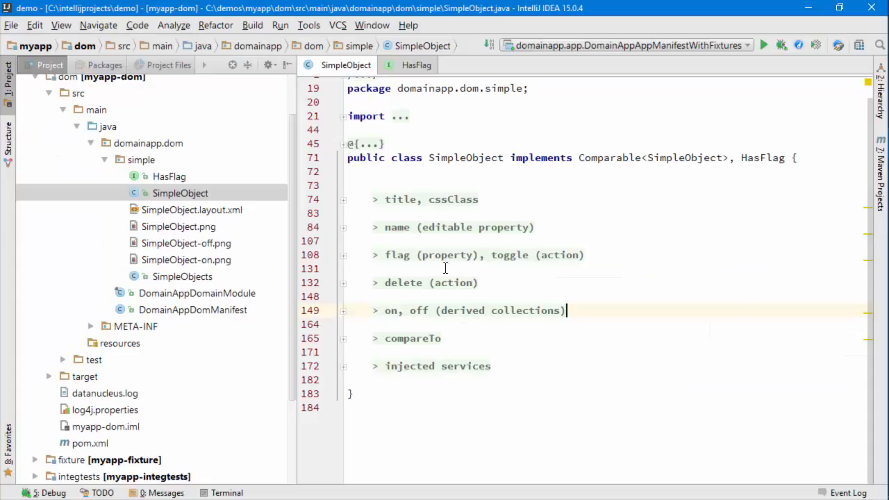
Unfold the flag property region, the toggle method body and its annotations in SimpleObject.java.
click(343, 255)
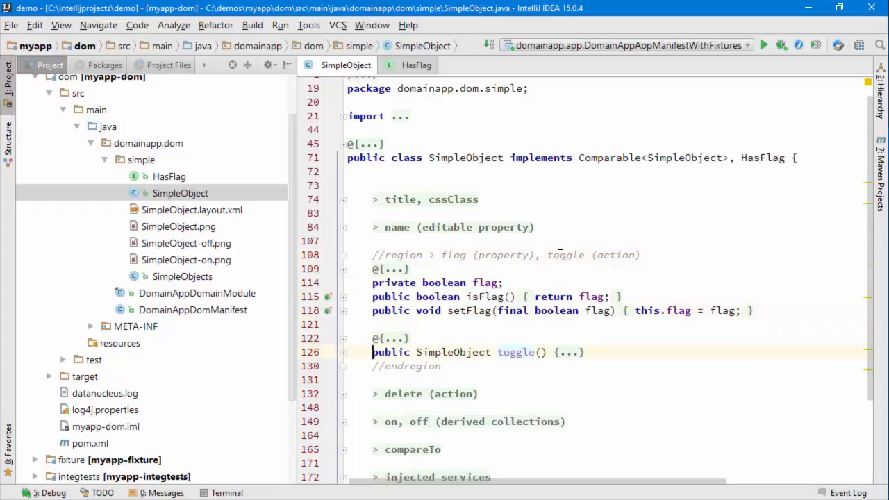
click(343, 352)
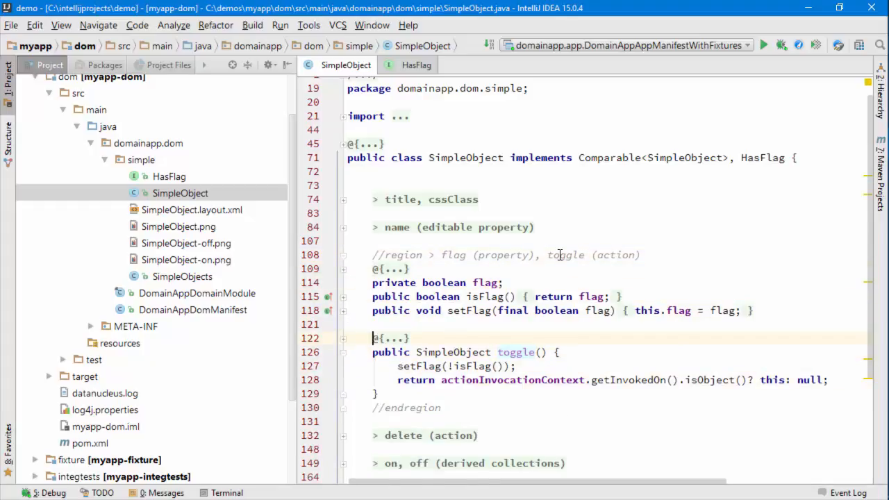
click(343, 338)
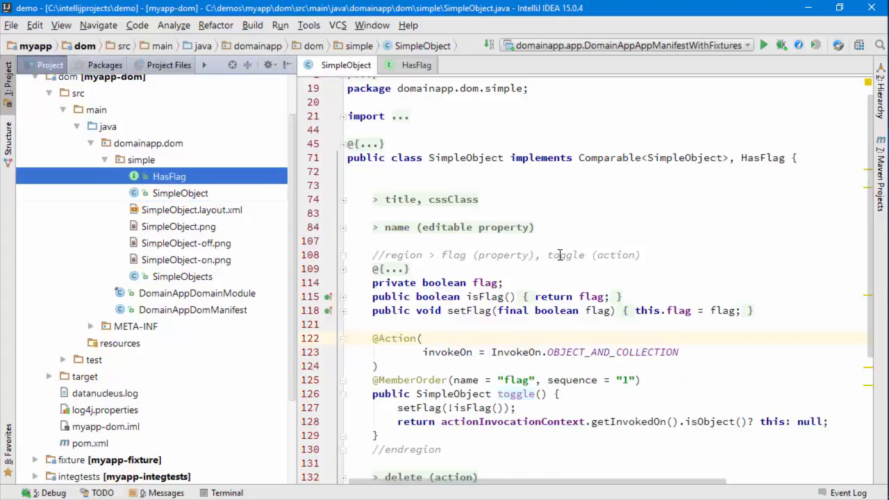
Fill the new Apache Isis Domain Mixin form: HasFlag, action toggle, Object parameter dummy.
click(11, 25)
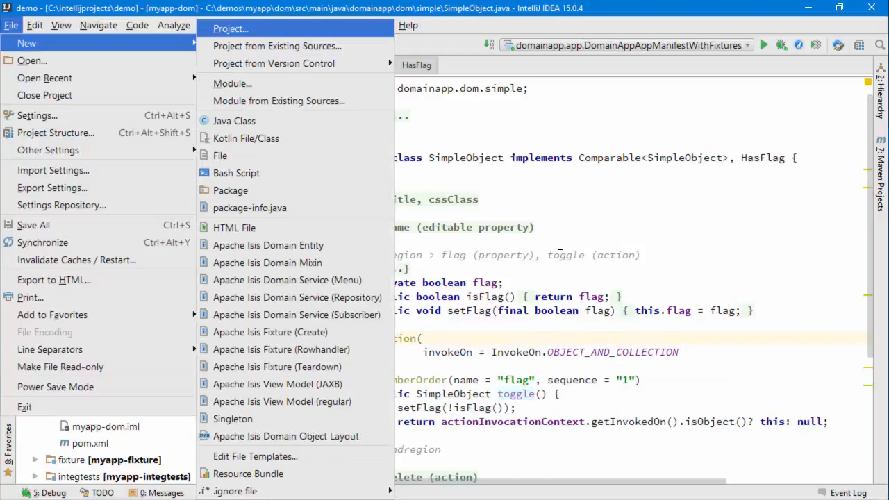
mouse_move(267, 262)
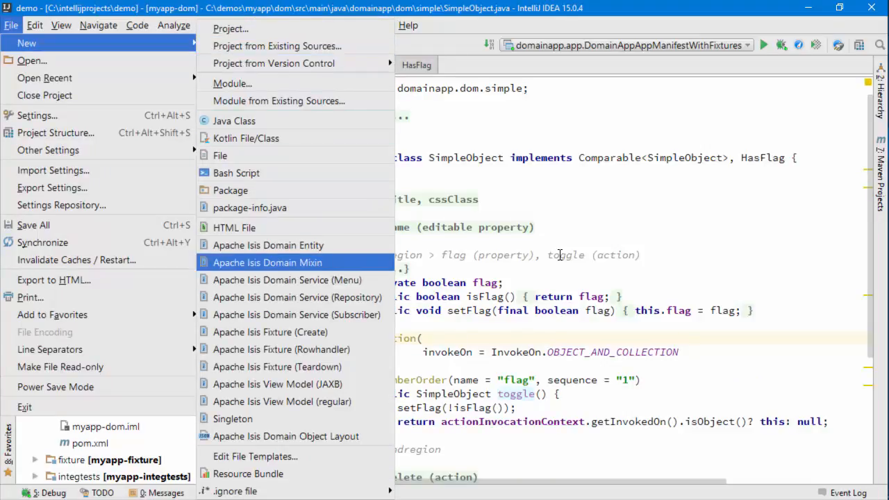
click(267, 262)
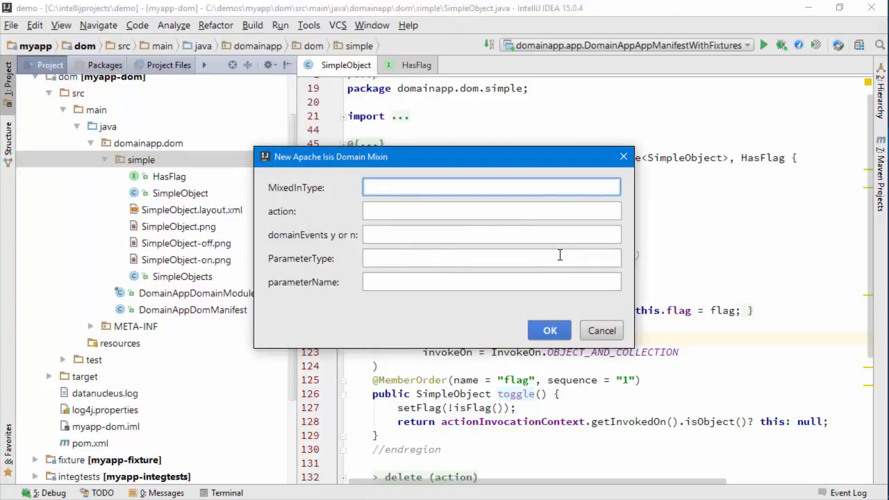
text(SimpleObject)
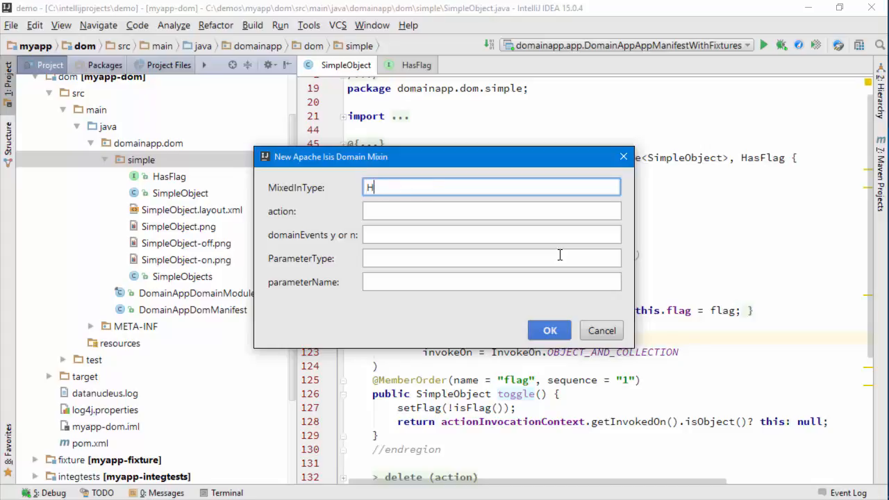
text(asFlag)
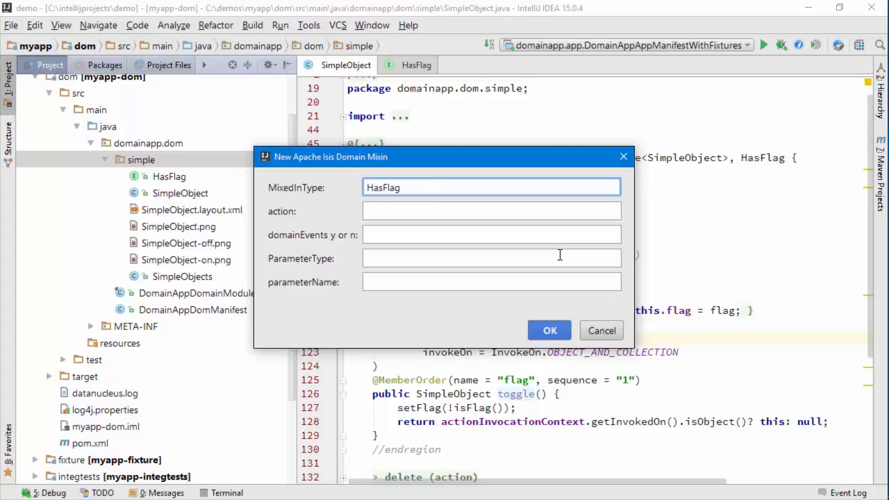
click(491, 211)
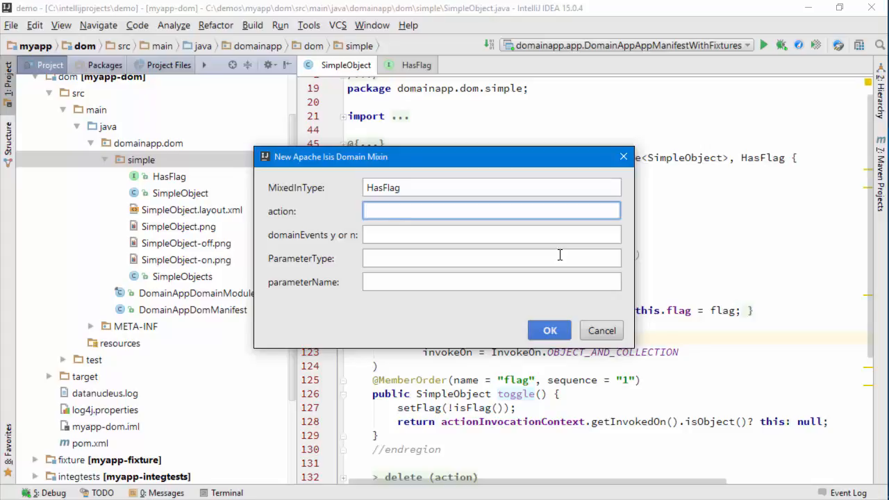
text(toggle)
click(491, 235)
text(n)
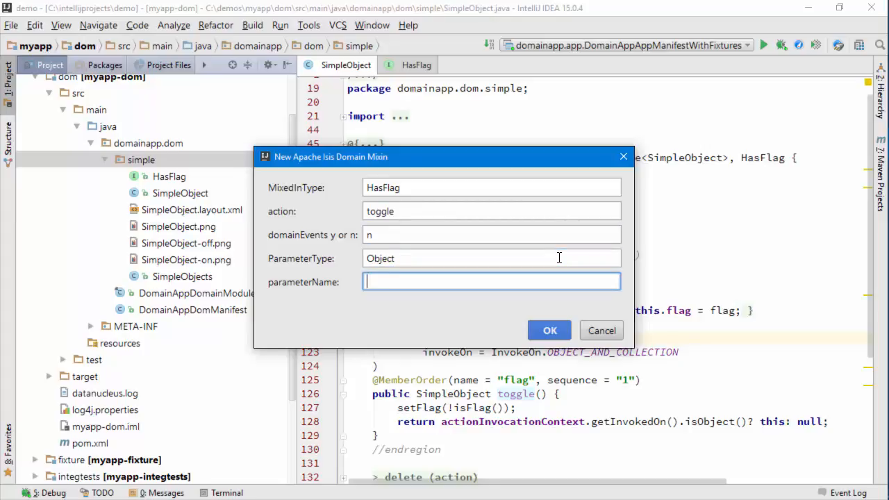
text(dummy)
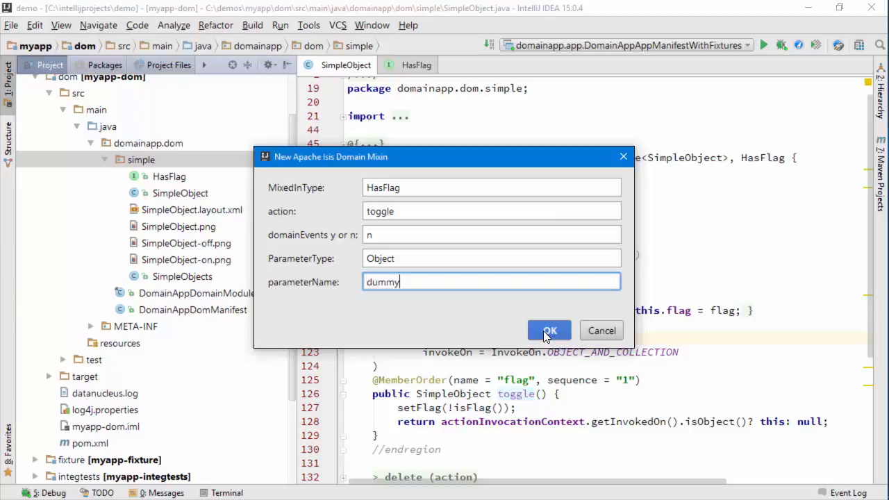
Generate HasFlag_toggle.java with HasFlag as the mixin constructor's type, then revisit SimpleObject.
click(549, 330)
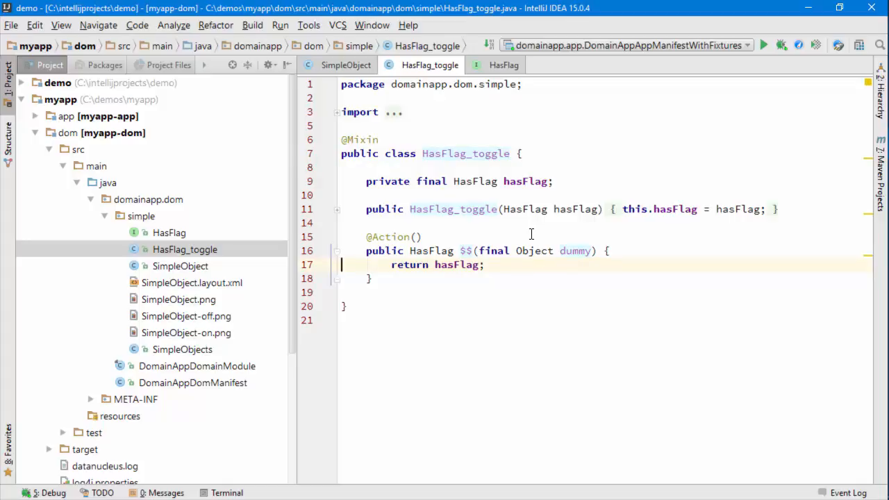
click(527, 209)
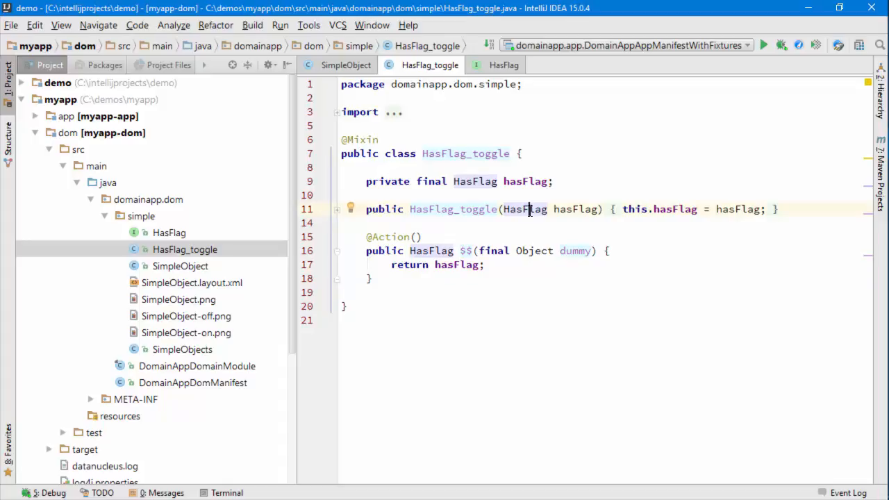
click(185, 250)
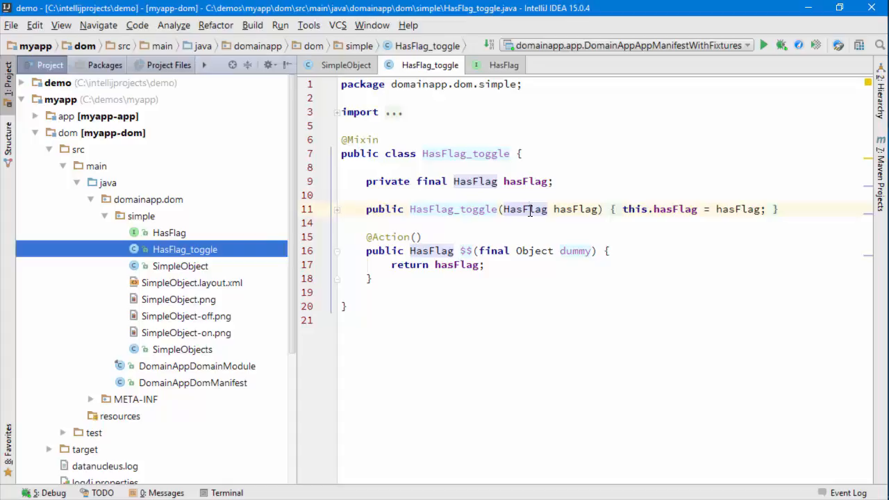
click(346, 65)
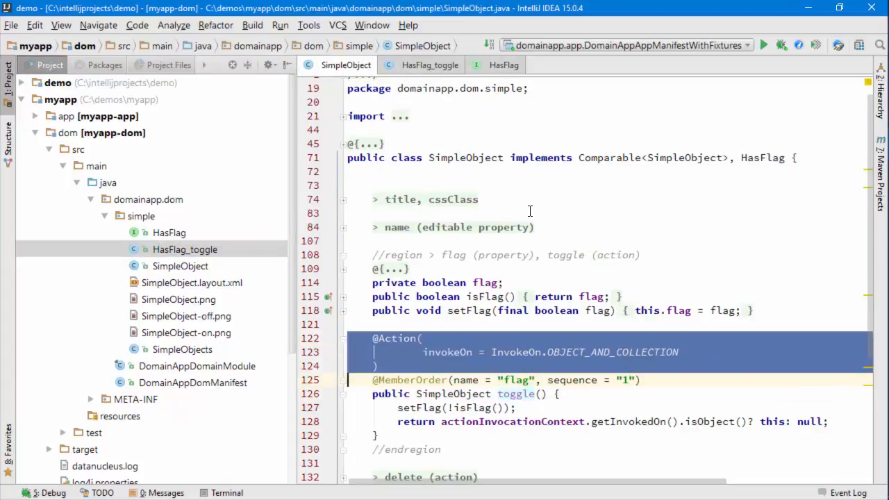
click(429, 65)
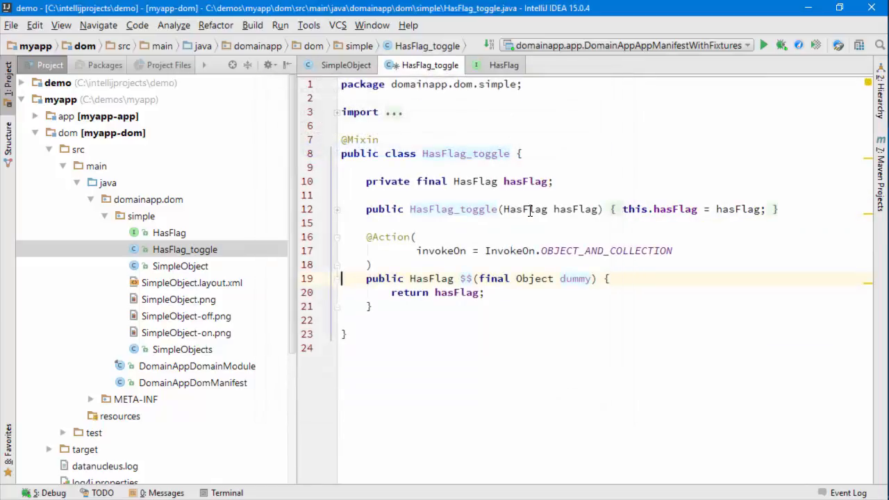
click(345, 65)
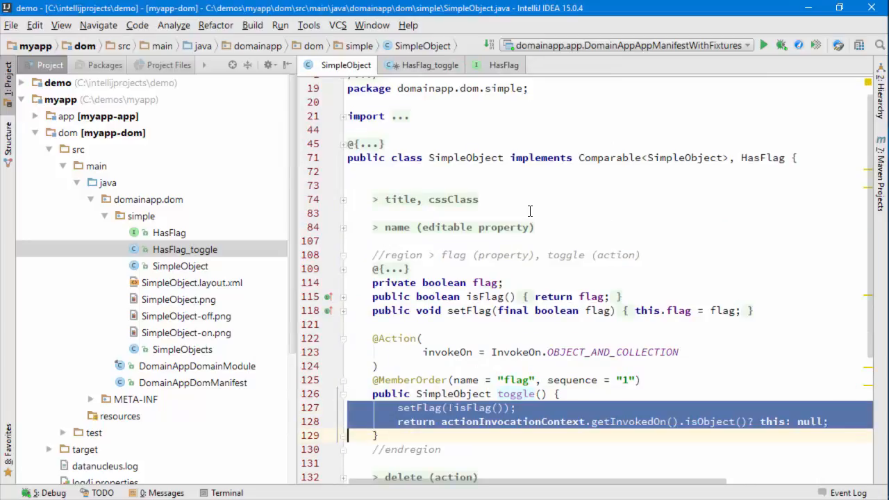
click(422, 64)
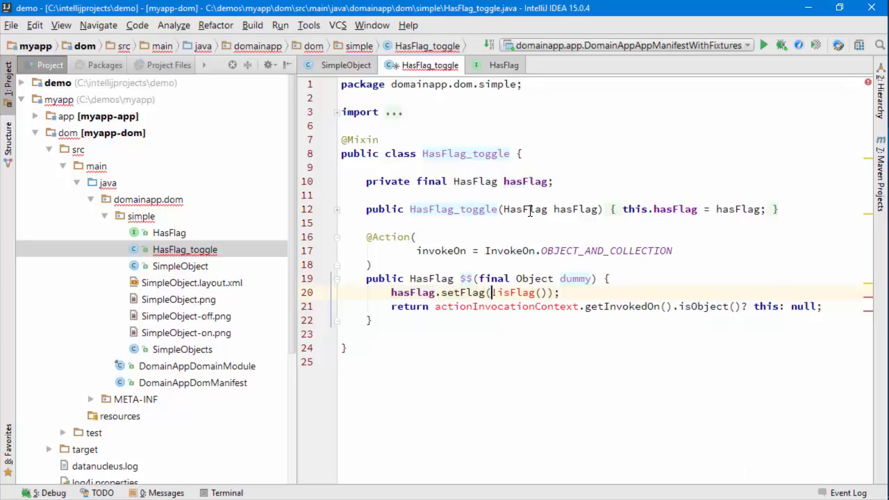
click(345, 65)
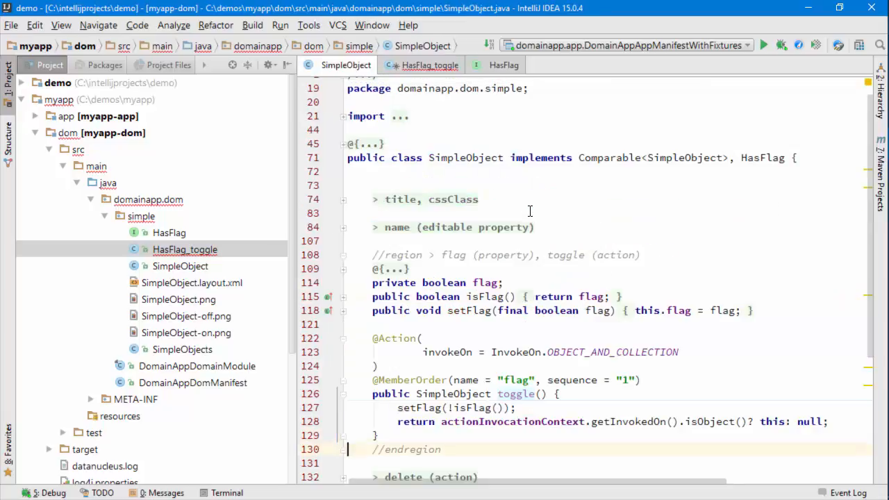
scroll(down, 3)
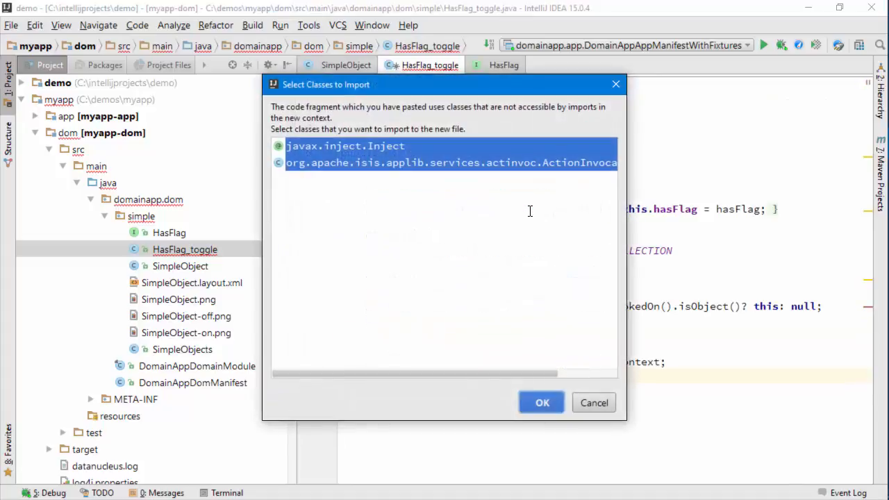
Import Inject and ActionInvocationContext, return hasFlag instead of this, and drop the dummy parameter.
click(541, 402)
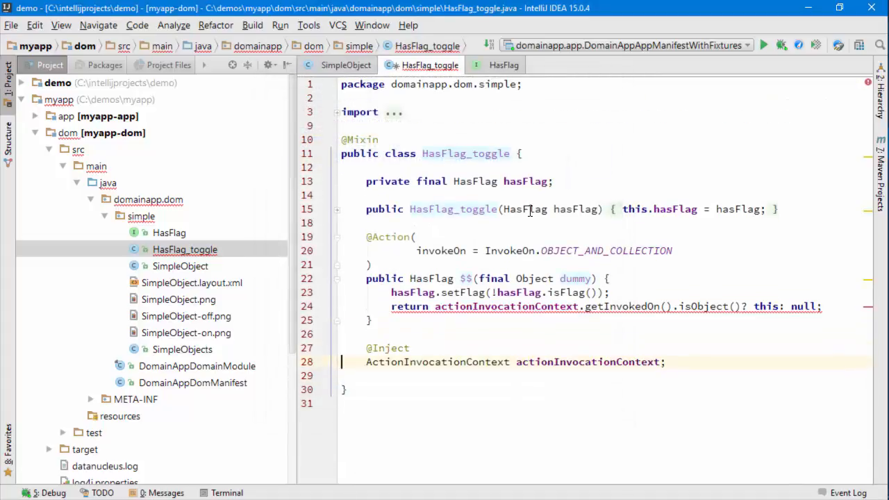
click(820, 307)
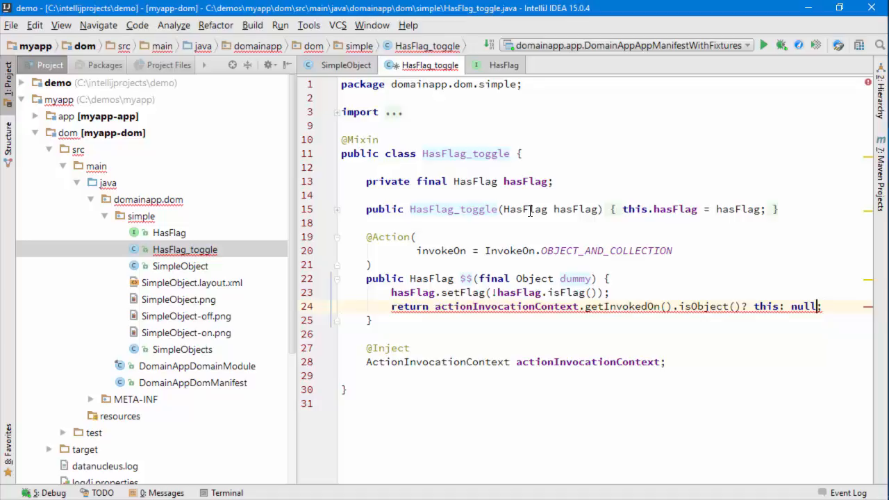
double_click(765, 307)
text(asFlag)
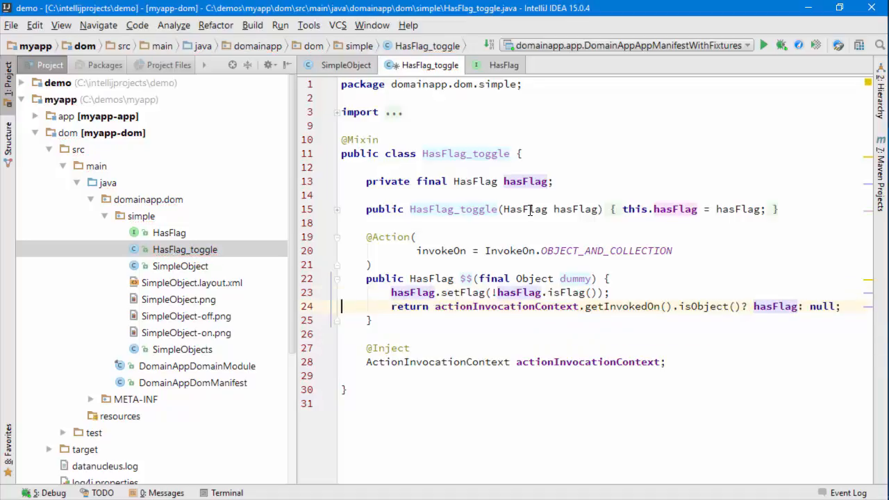
click(609, 279)
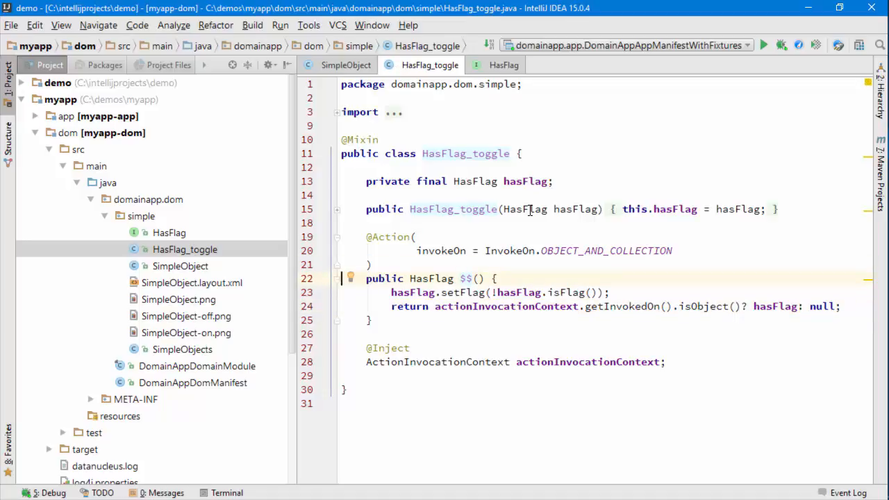
Delete SimpleObject's toggle() action method and its annotations, keeping the flag property.
click(345, 65)
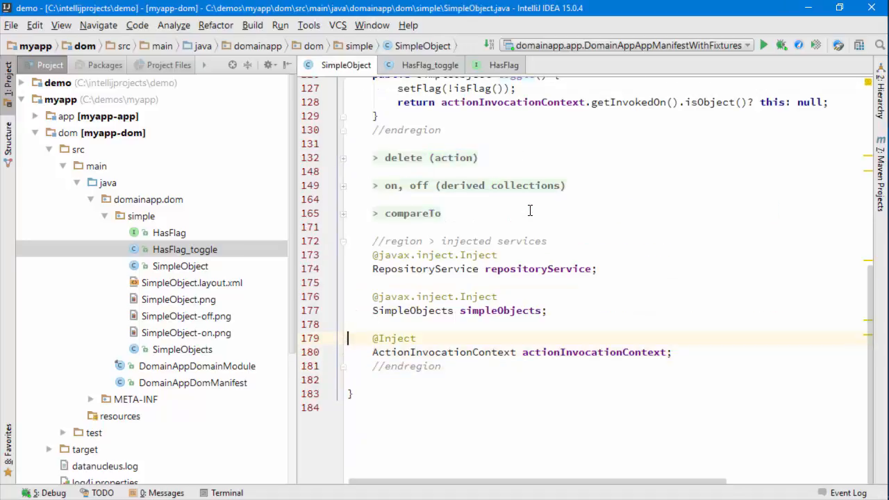
scroll(up, 3)
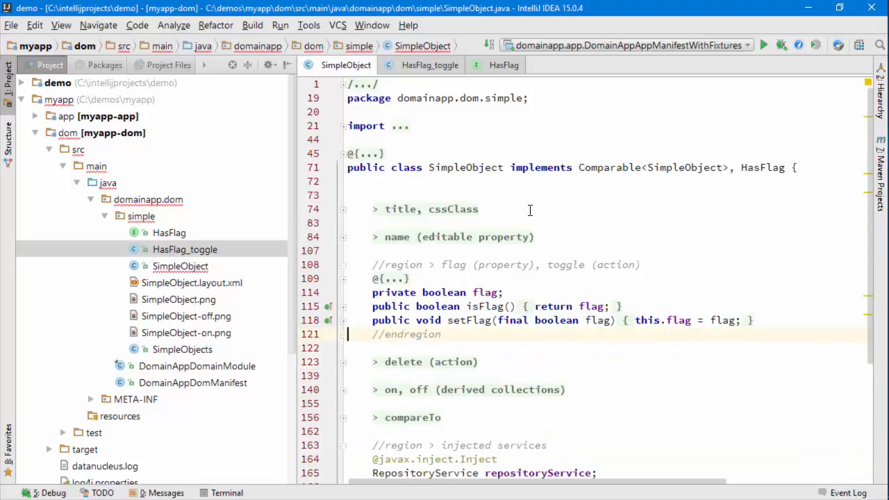
mouse_move(689, 134)
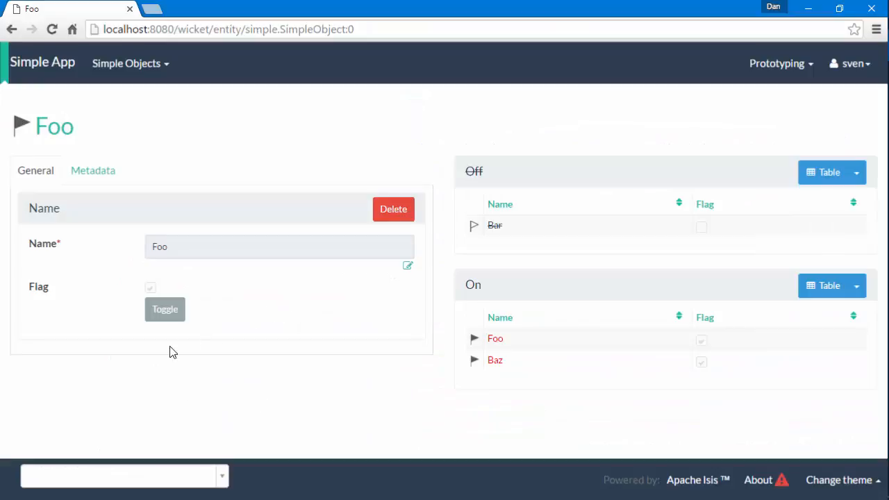
Toggle Foo's flag off, then toggle all objects together from List All.
click(164, 309)
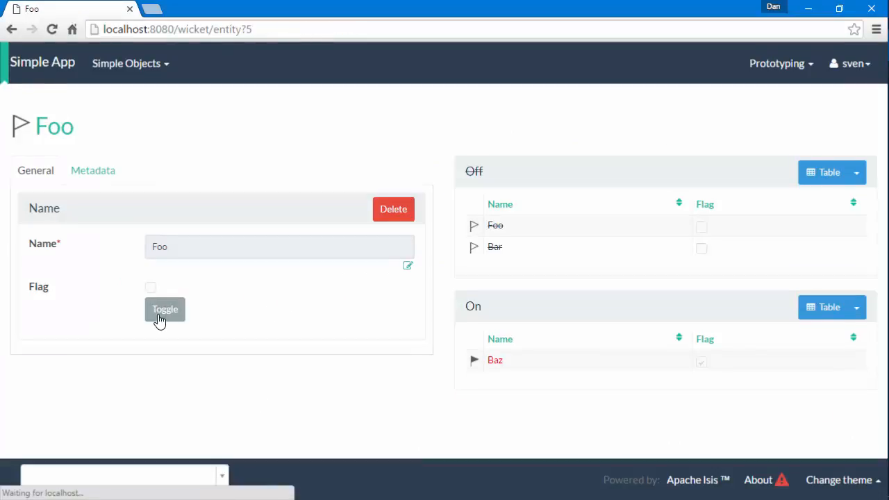
click(164, 309)
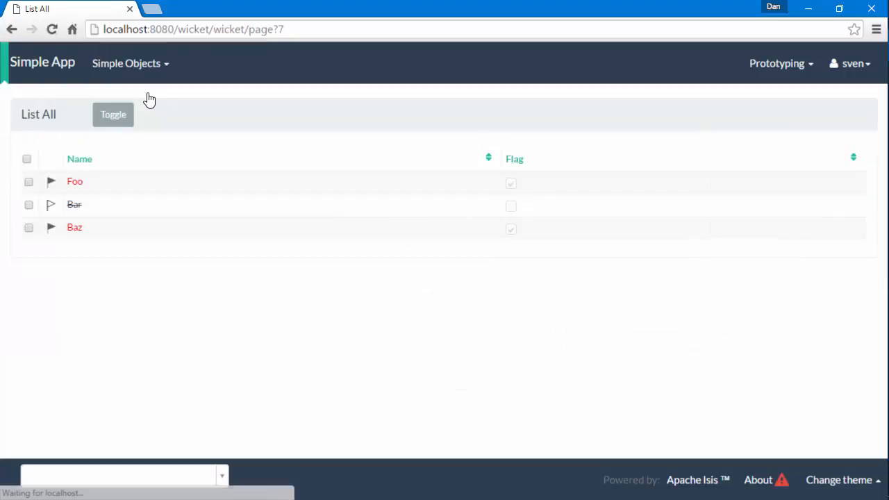
click(112, 114)
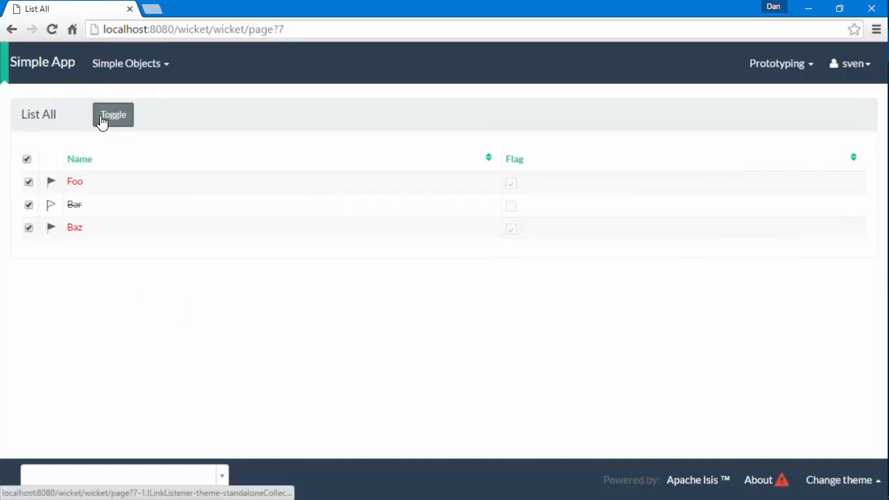
click(112, 115)
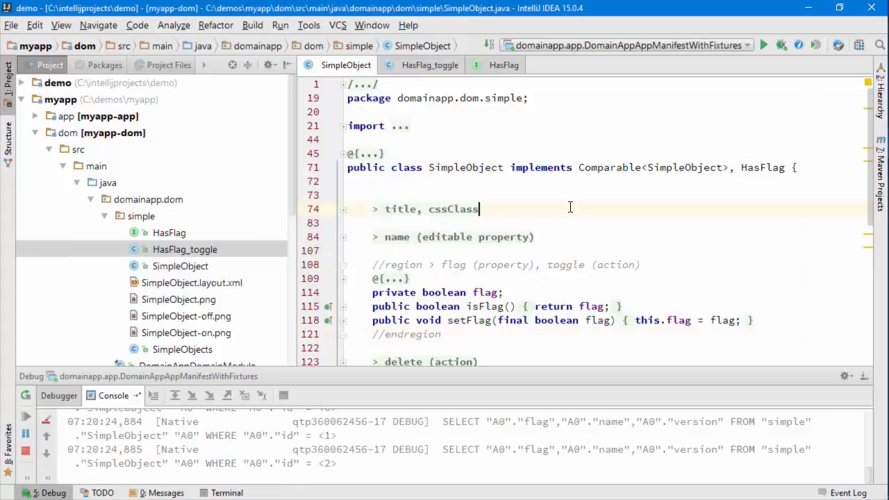
click(430, 65)
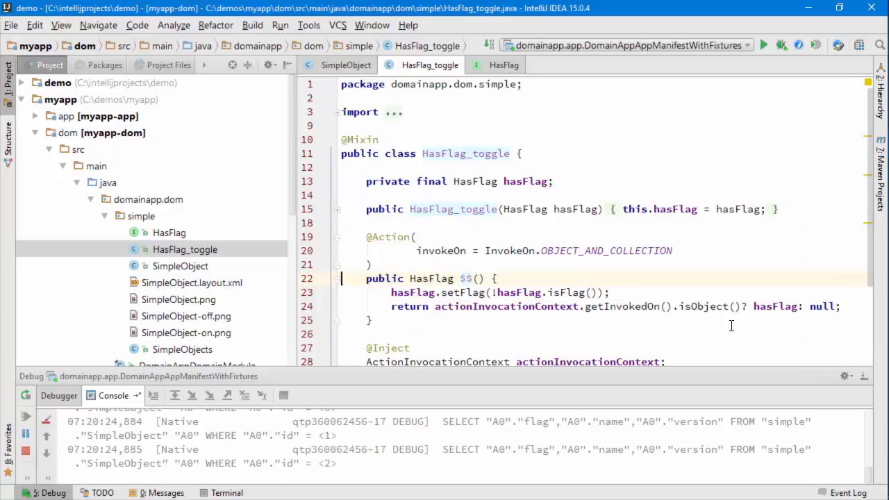